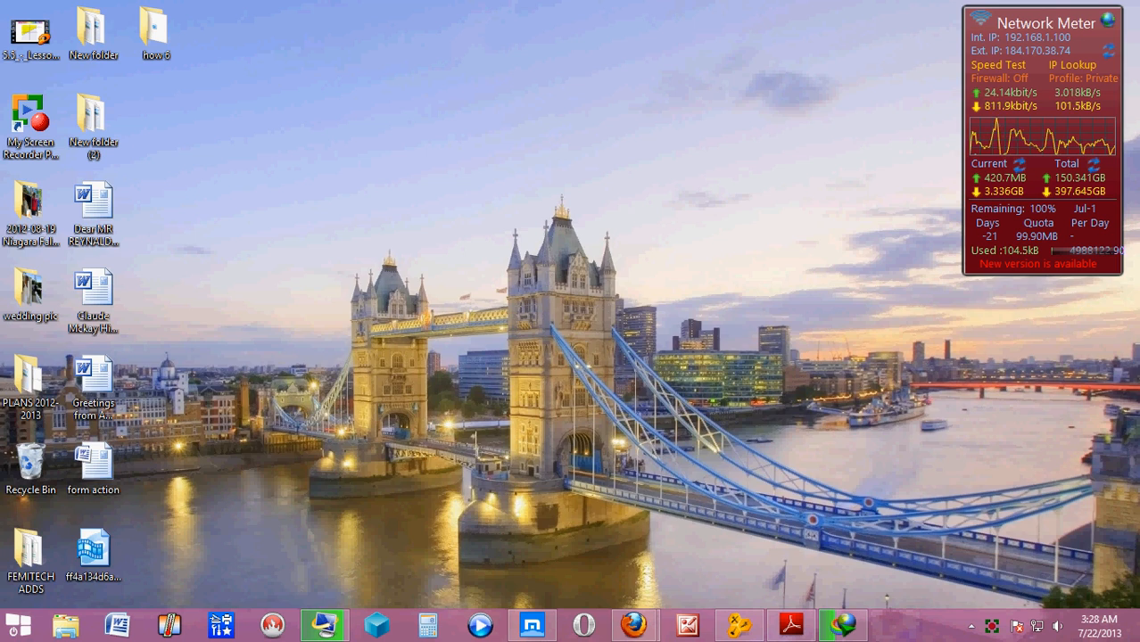
pyautogui.moveTo(635, 624)
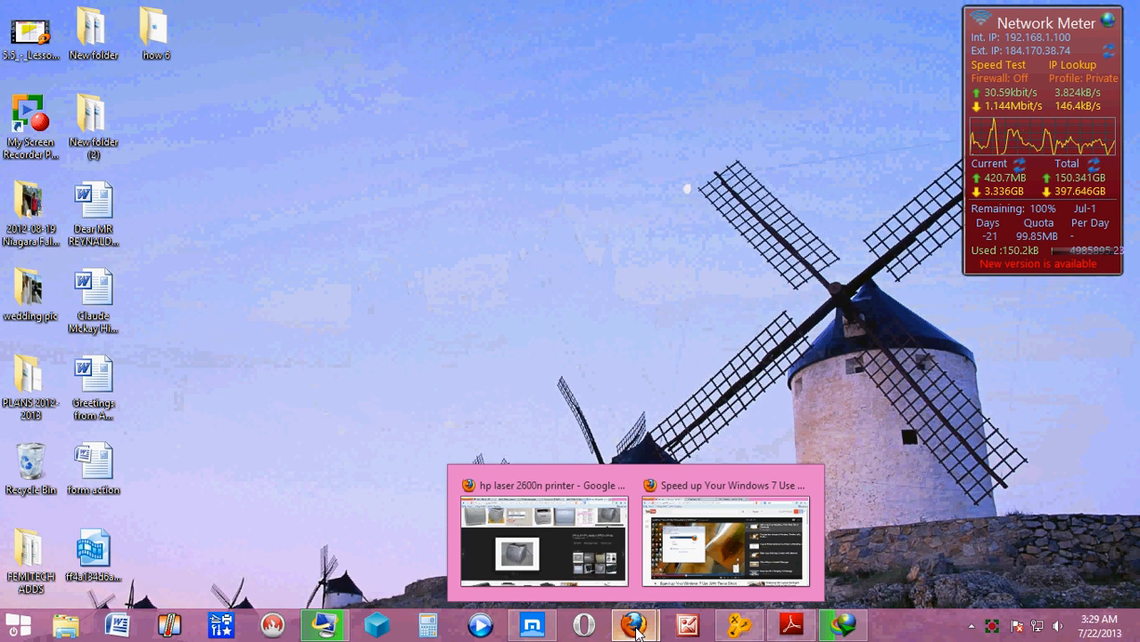
pyautogui.moveTo(578, 557)
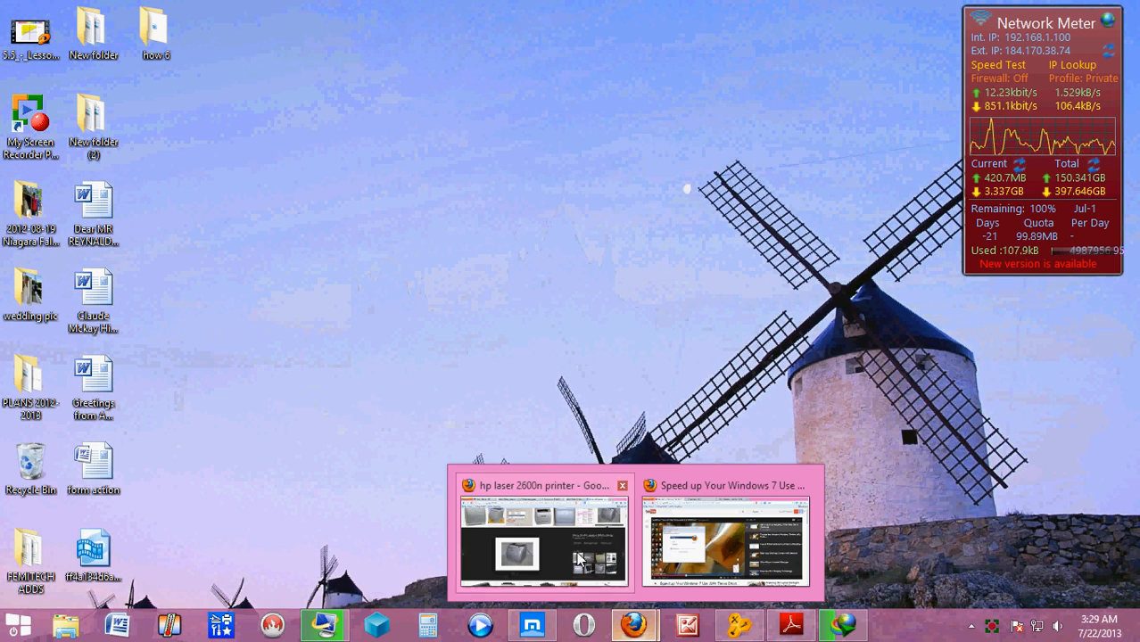
# Bring the Firefox window with the HP LaserJet 2600n Google image results to the front.
pyautogui.click(544, 542)
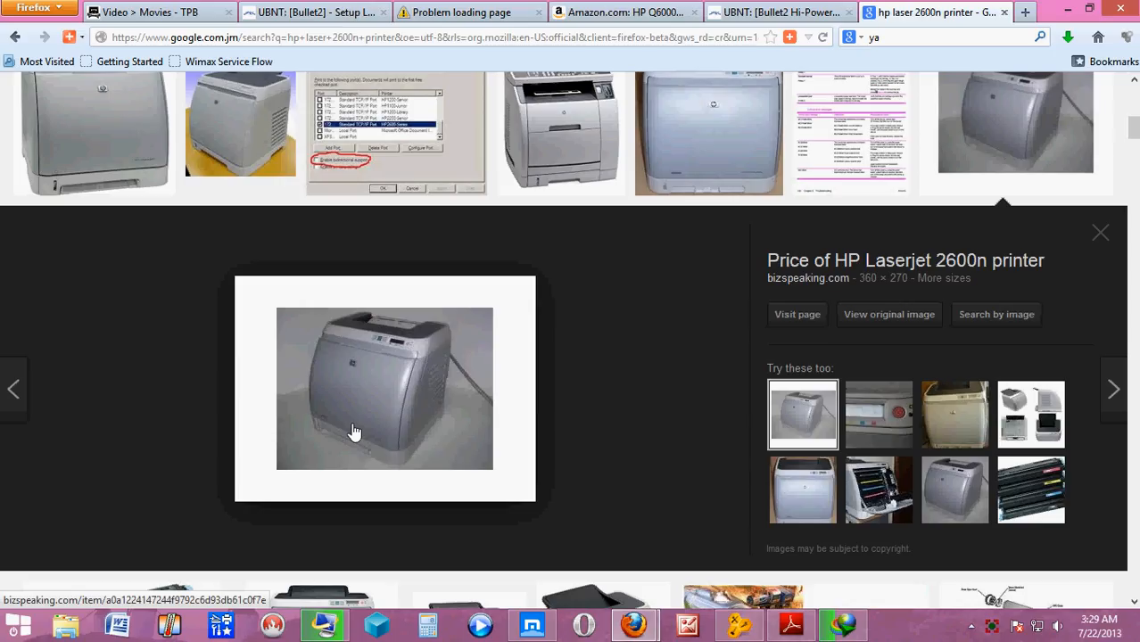
pyautogui.moveTo(339, 421)
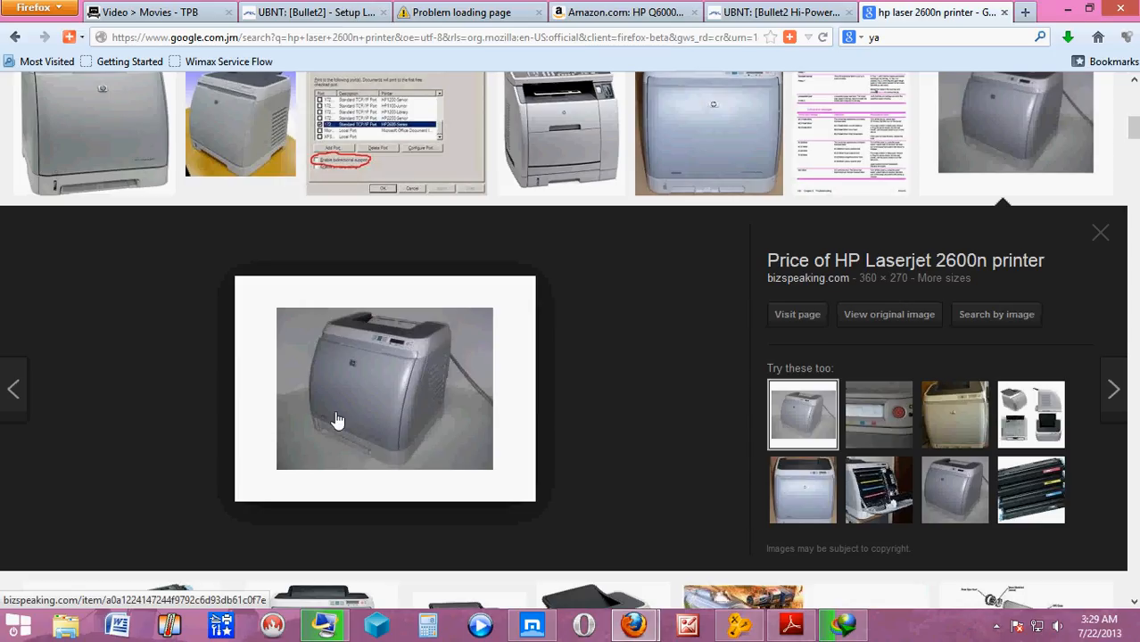
pyautogui.moveTo(303, 401)
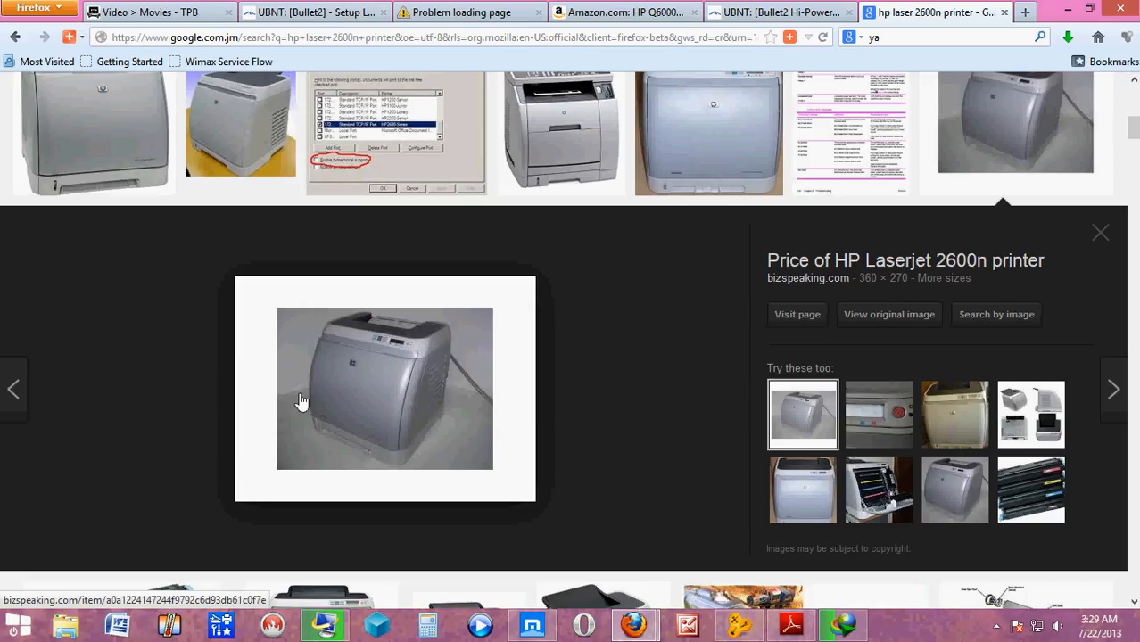
pyautogui.moveTo(284, 392)
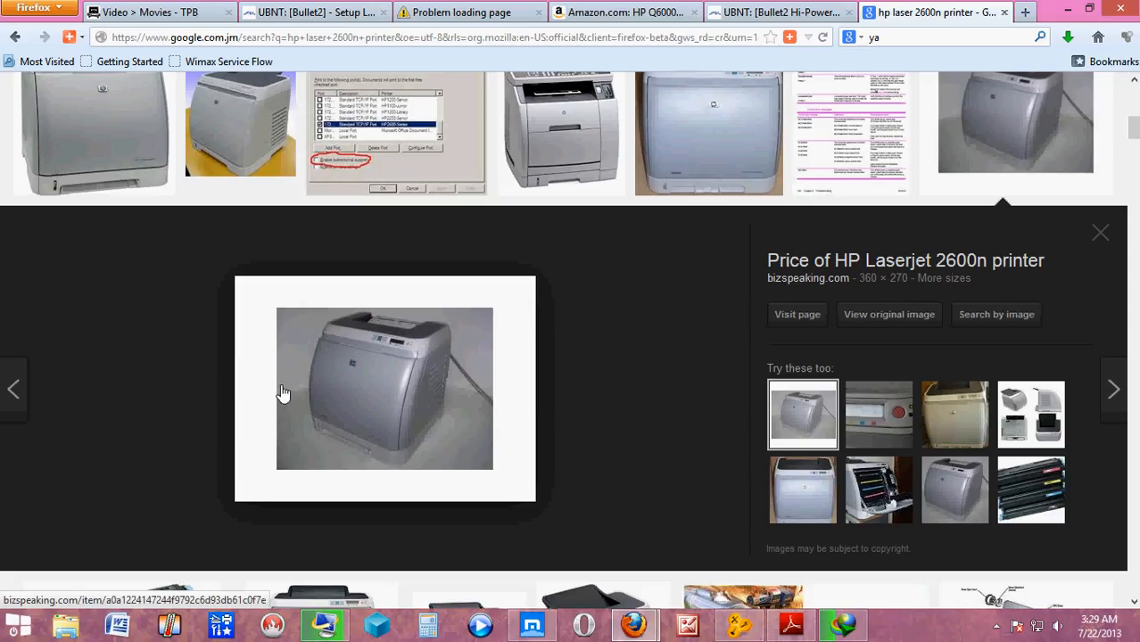
pyautogui.moveTo(264, 387)
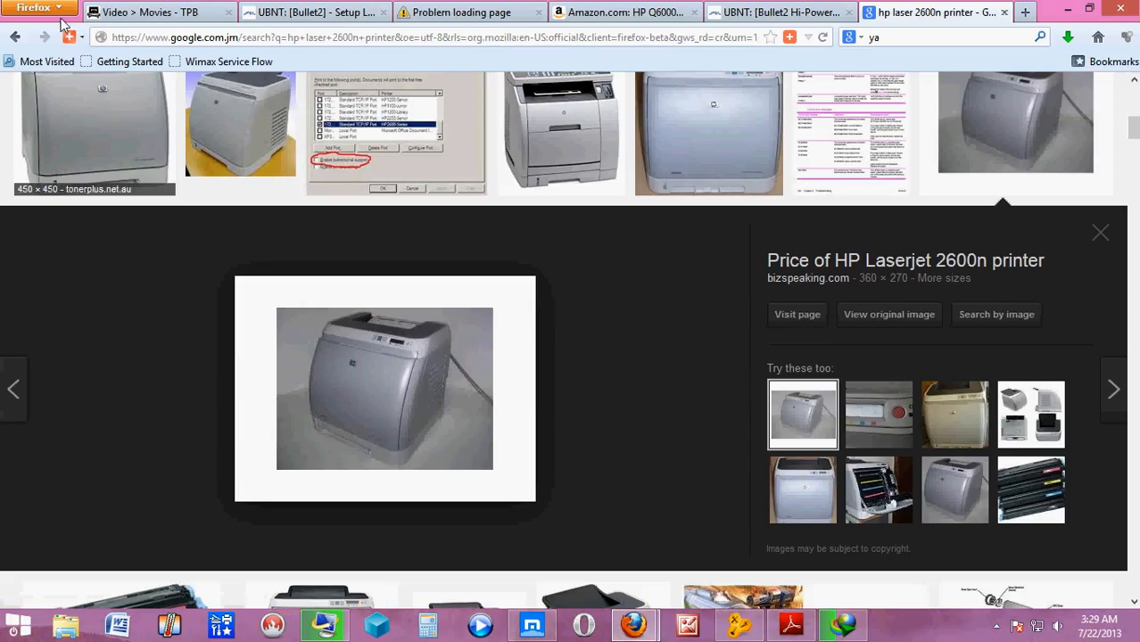
# In Firefox Options > Security, enable 'Remember passwords for sites'.
pyautogui.click(36, 8)
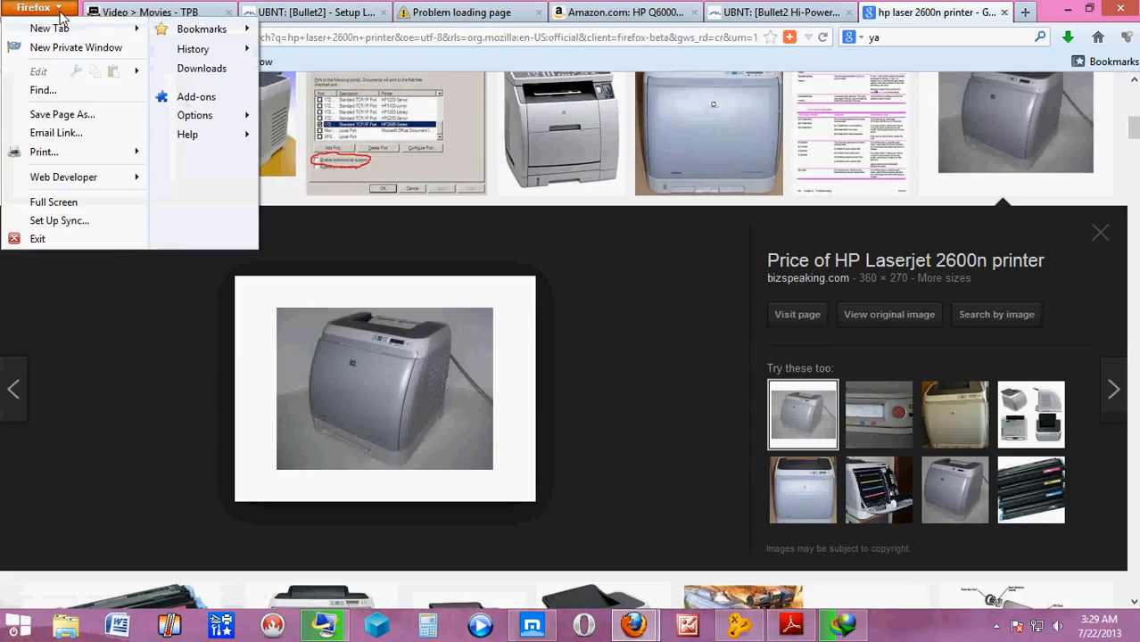
pyautogui.click(195, 115)
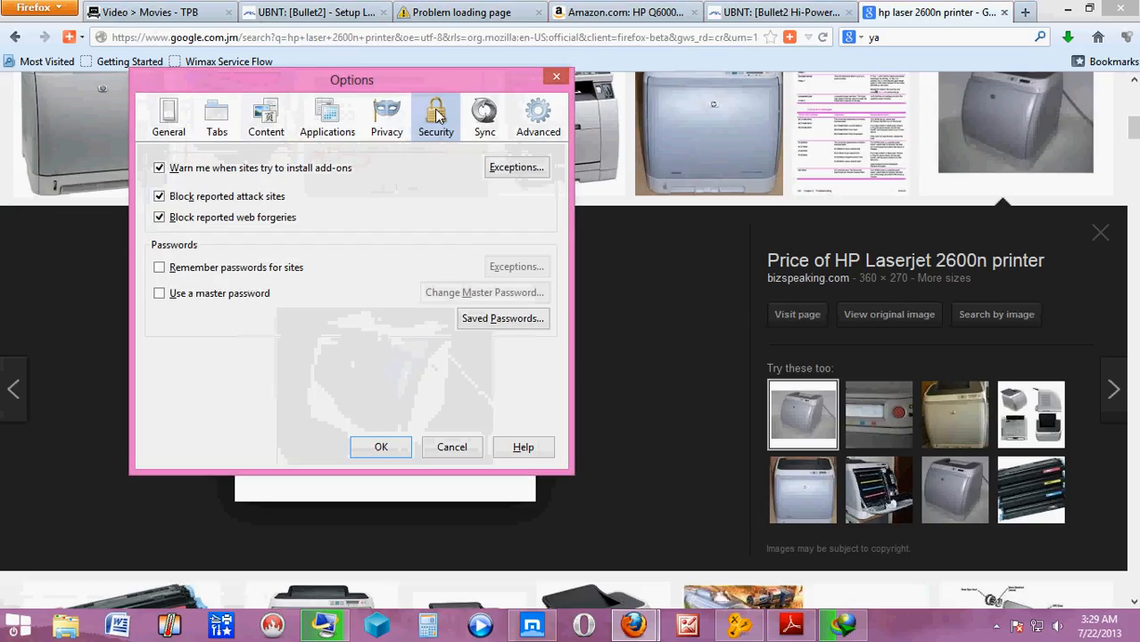
pyautogui.moveTo(179, 314)
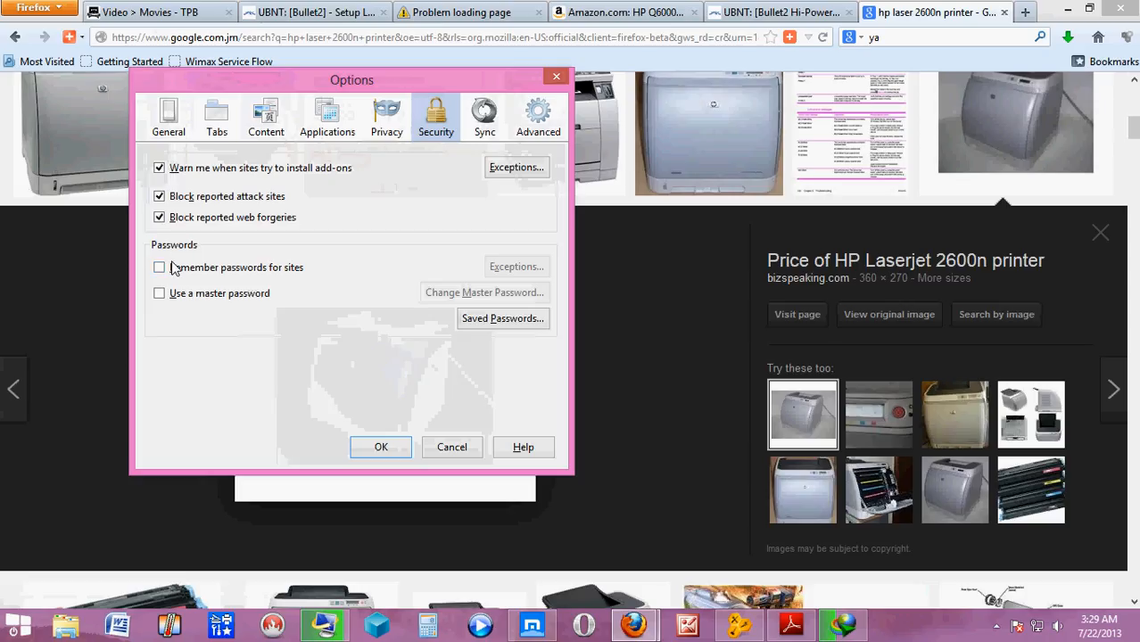
pyautogui.click(159, 267)
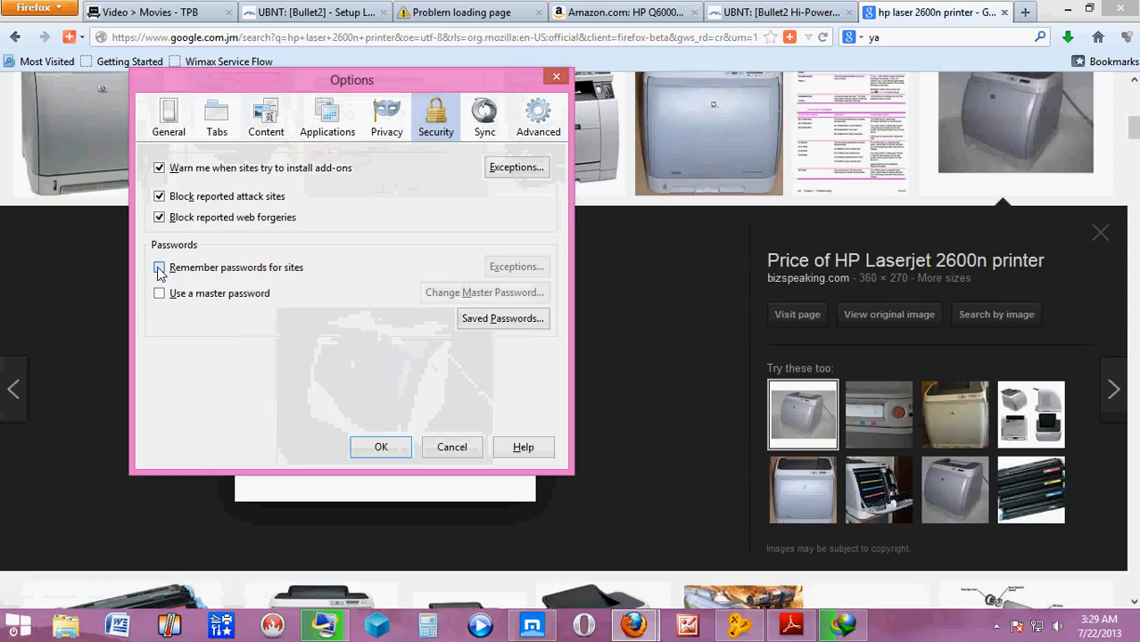
pyautogui.click(158, 268)
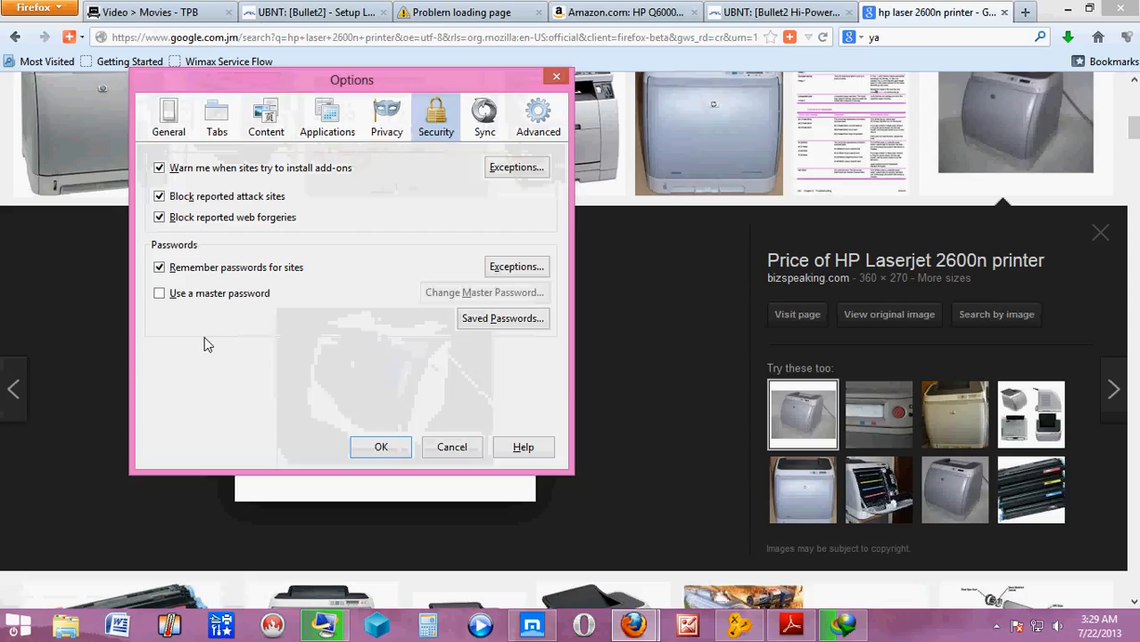
# Enable 'Use a master password', enter and confirm it, and acknowledge the success message.
pyautogui.click(159, 292)
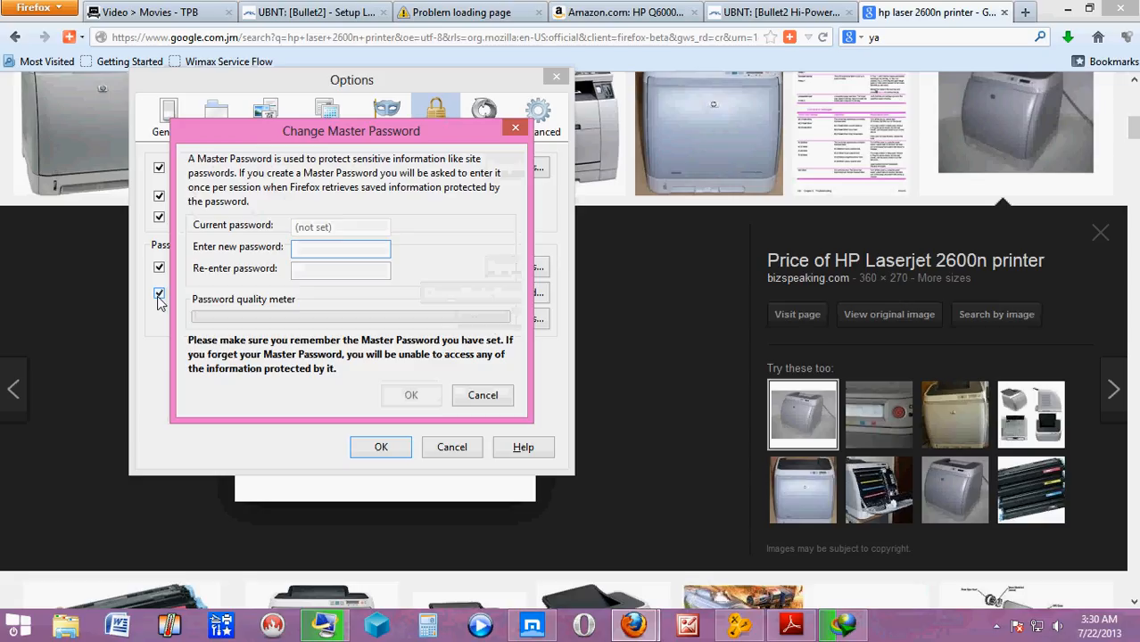
pyautogui.write('••')
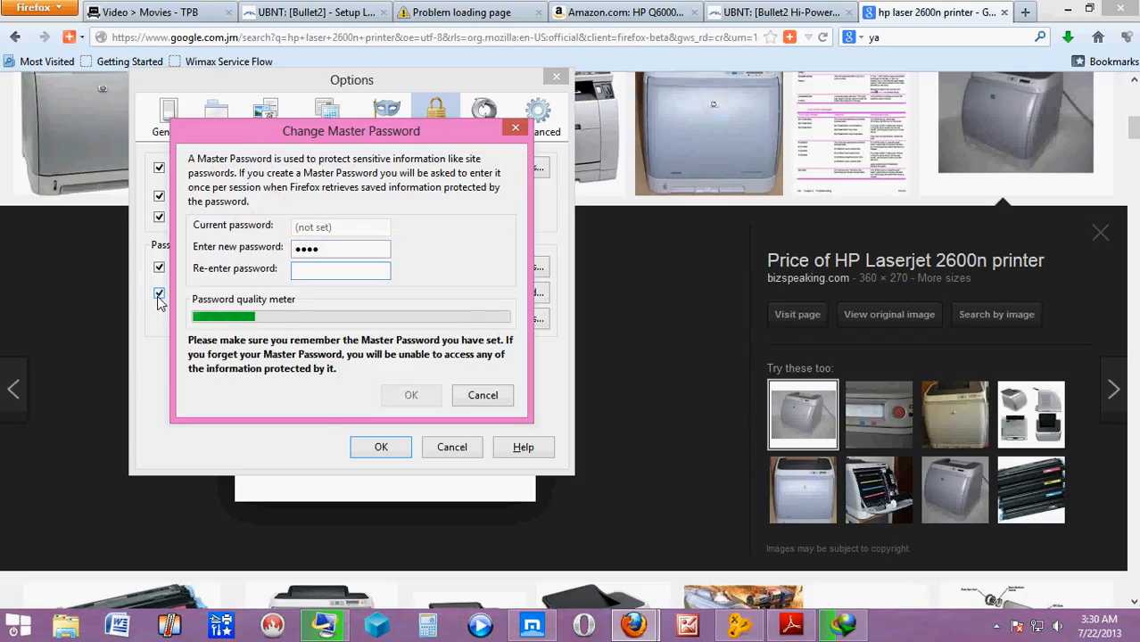
pyautogui.write('••')
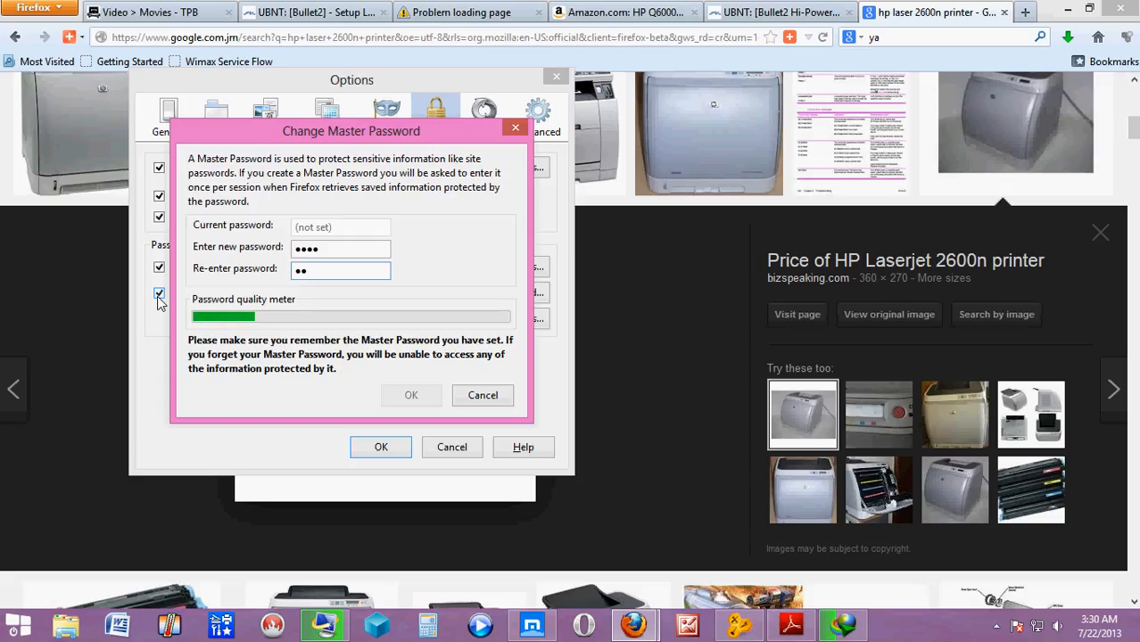
pyautogui.write('••')
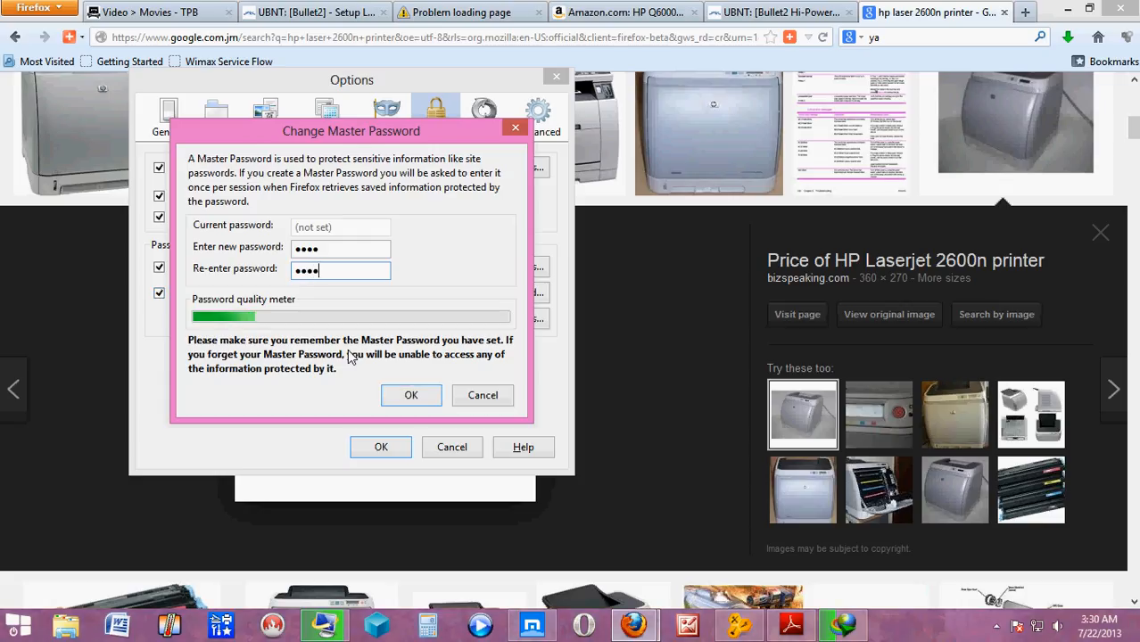
pyautogui.click(410, 396)
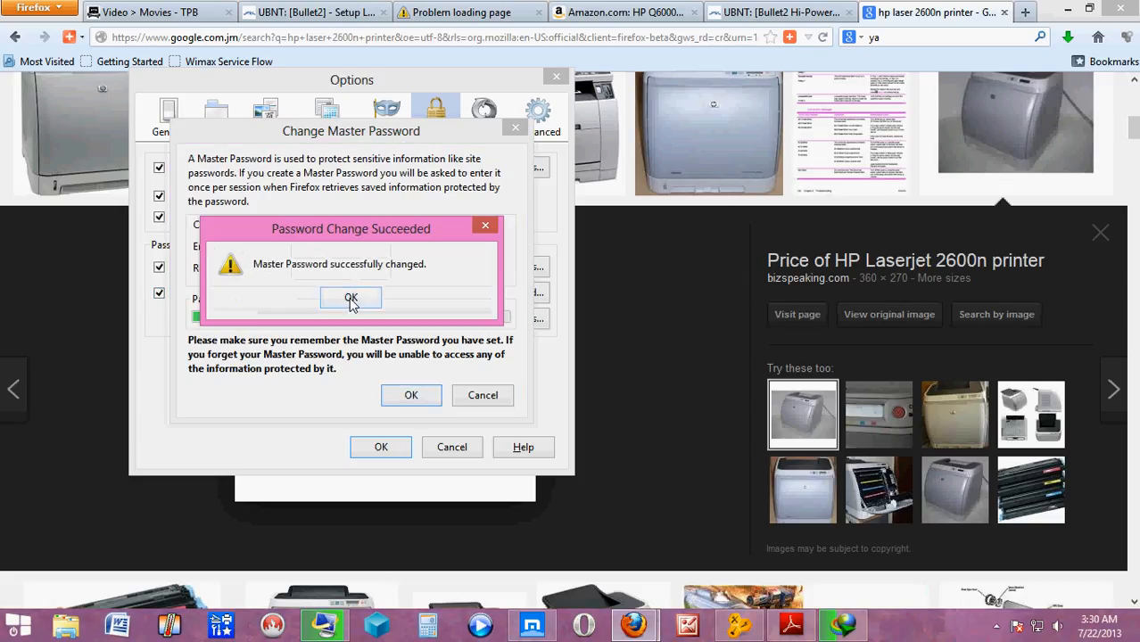
pyautogui.click(350, 297)
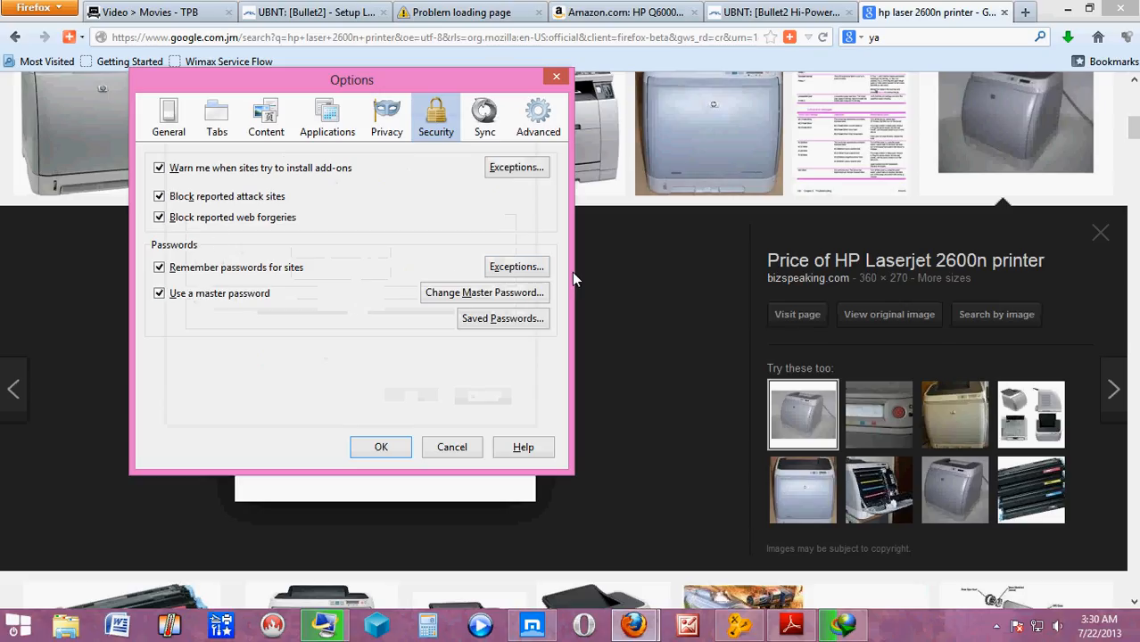
pyautogui.moveTo(485, 292)
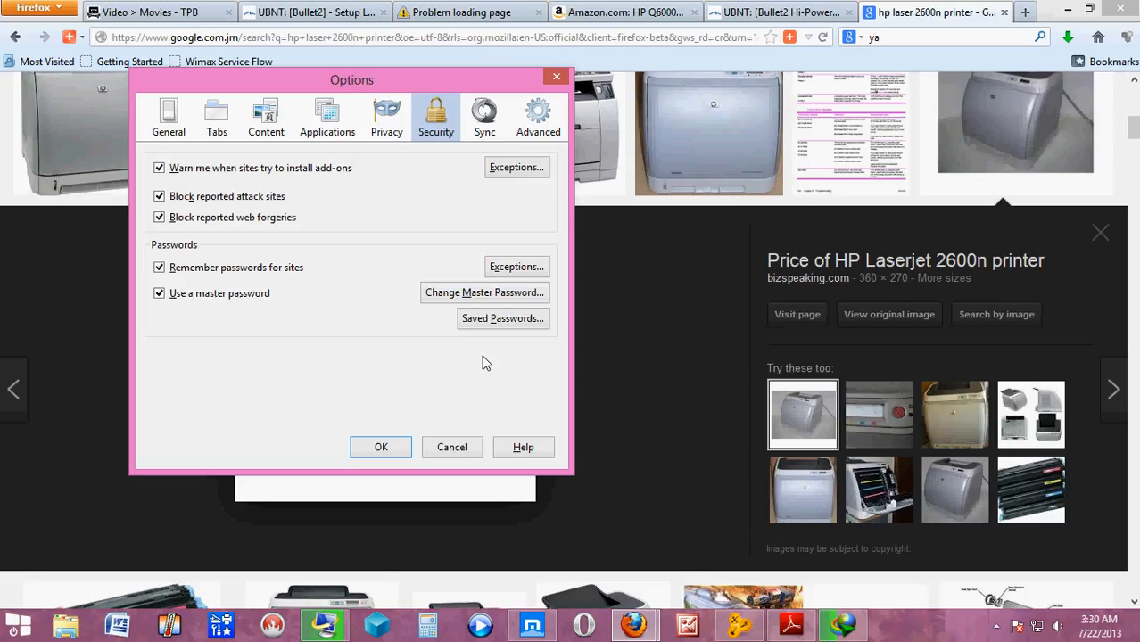
pyautogui.moveTo(478, 350)
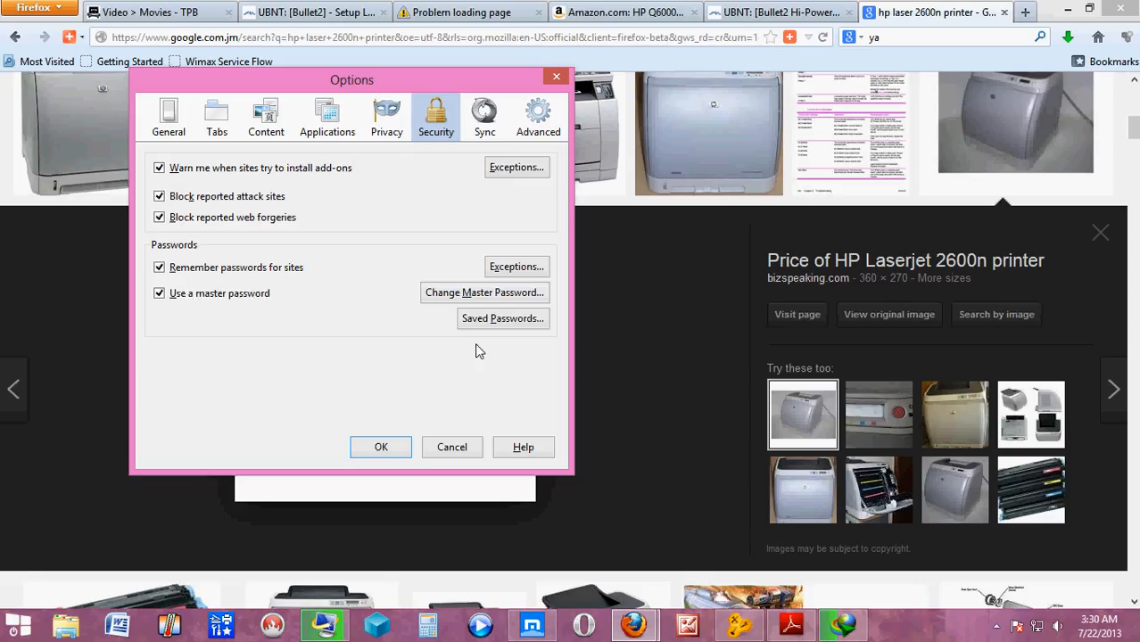
# Open the Saved Passwords list from the Security options.
pyautogui.click(503, 318)
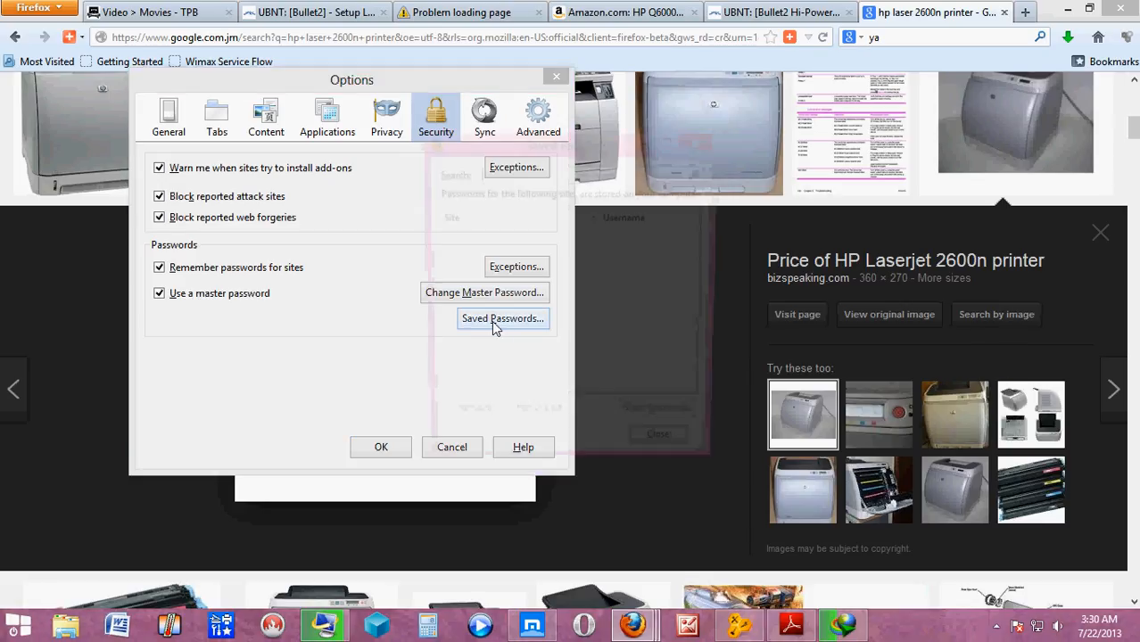
# Maximize the Saved Passwords window to review the empty Site/Username list.
pyautogui.click(503, 318)
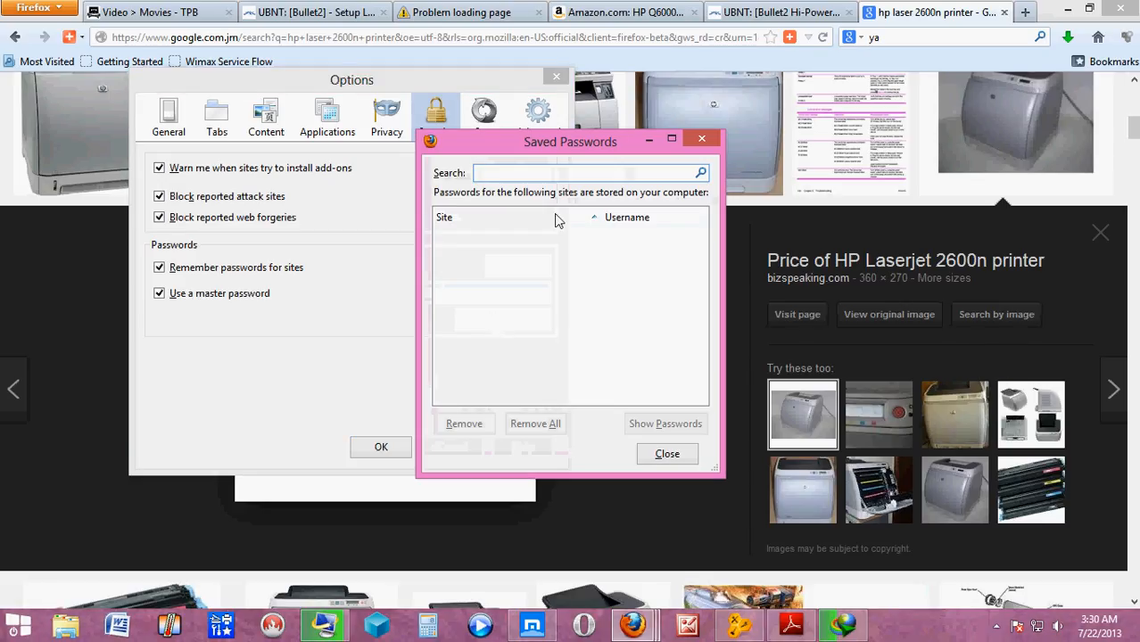
pyautogui.click(671, 139)
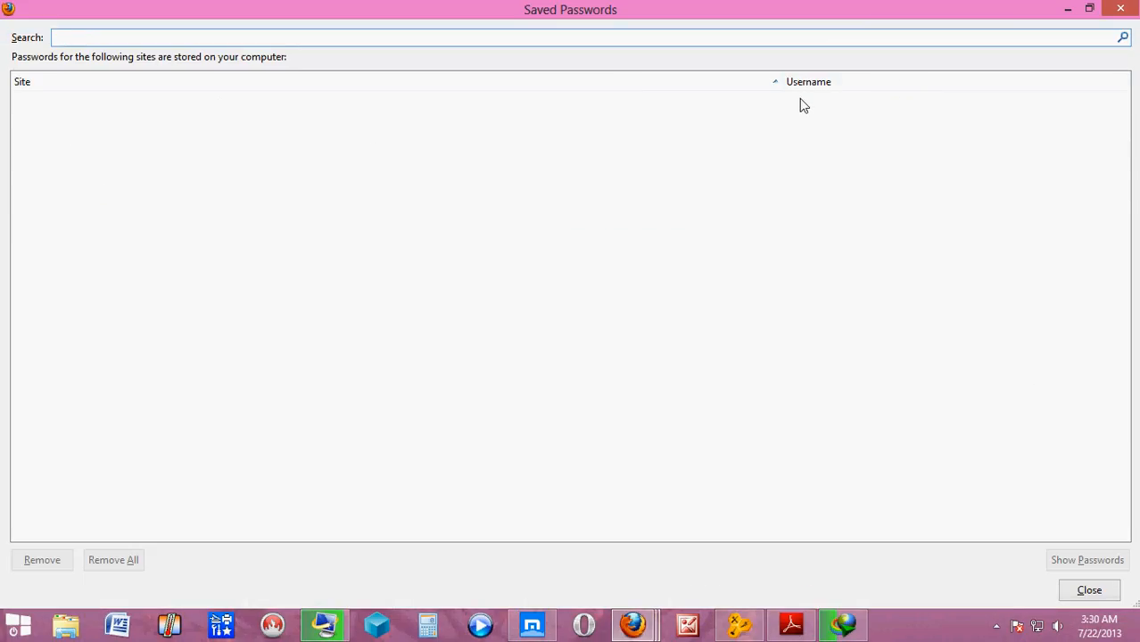
pyautogui.moveTo(614, 375)
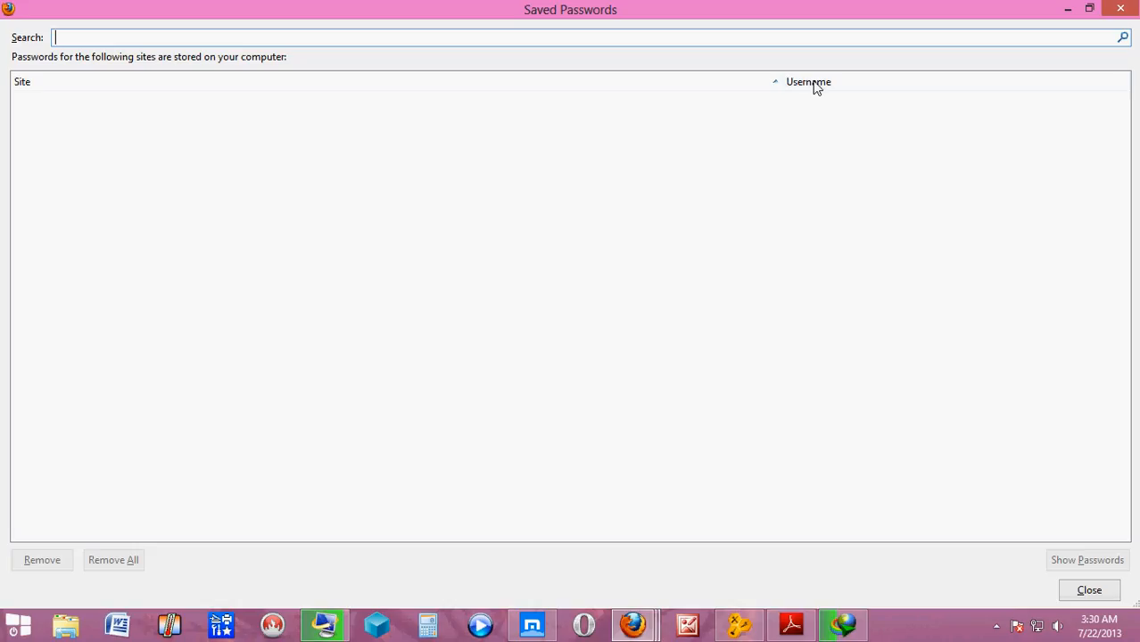
pyautogui.moveTo(789, 96)
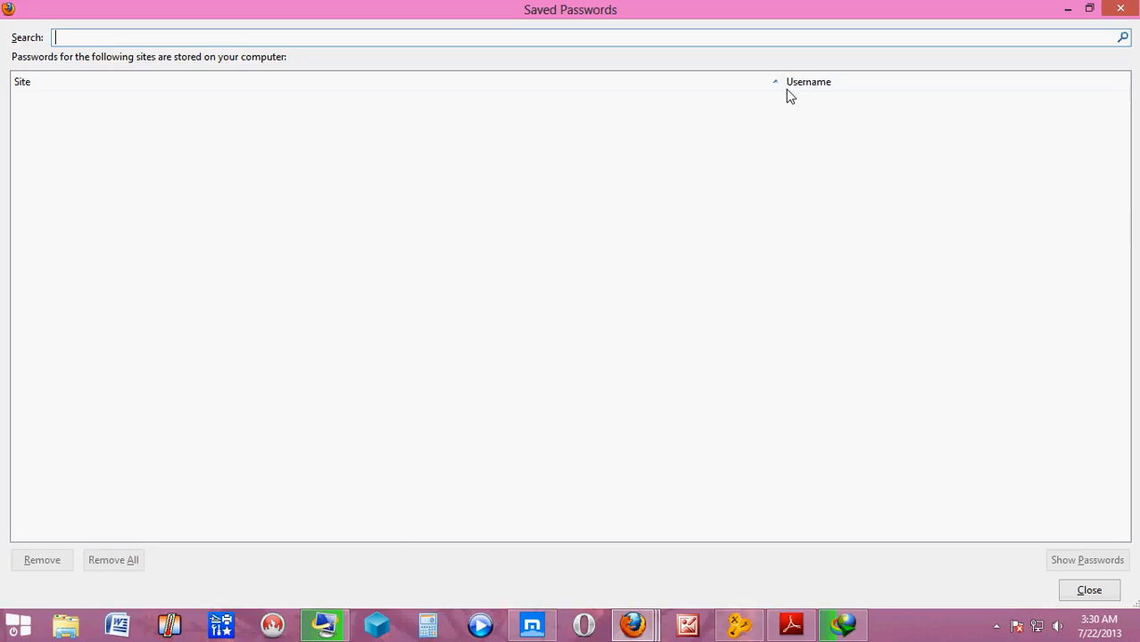
pyautogui.moveTo(1120, 10)
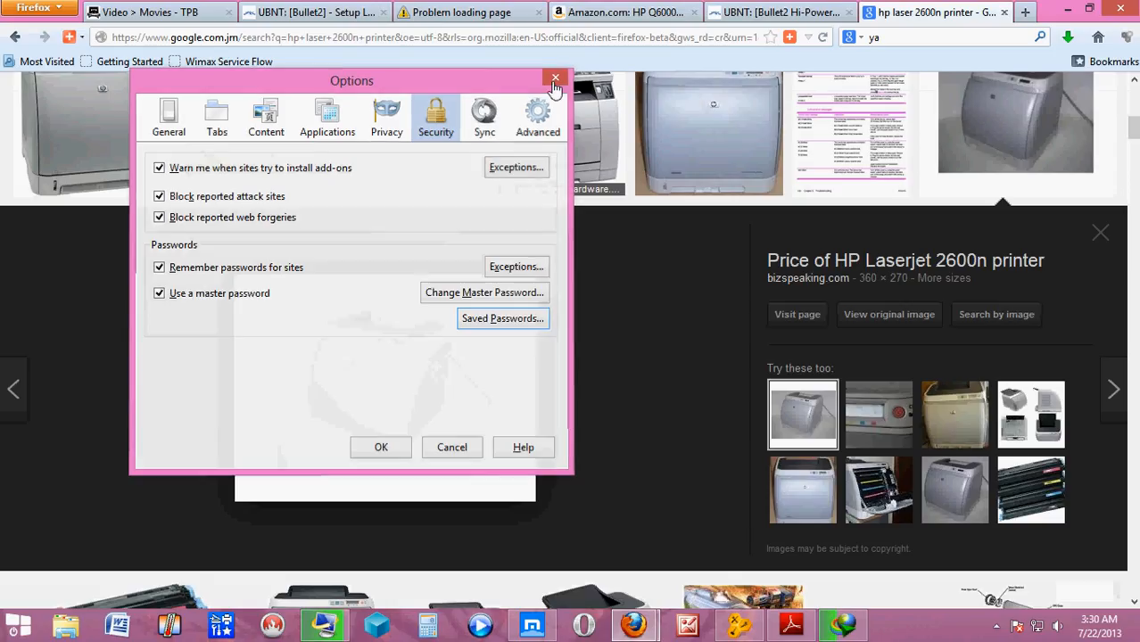
# Close the Options window, returning to the printer image results.
pyautogui.click(553, 79)
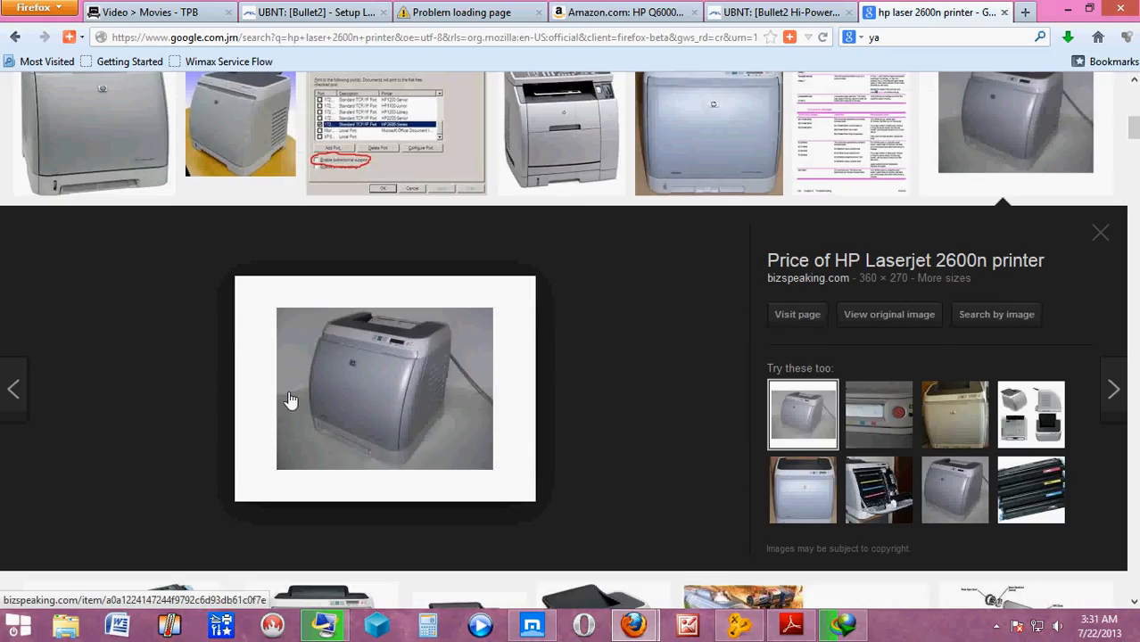
pyautogui.moveTo(355, 419)
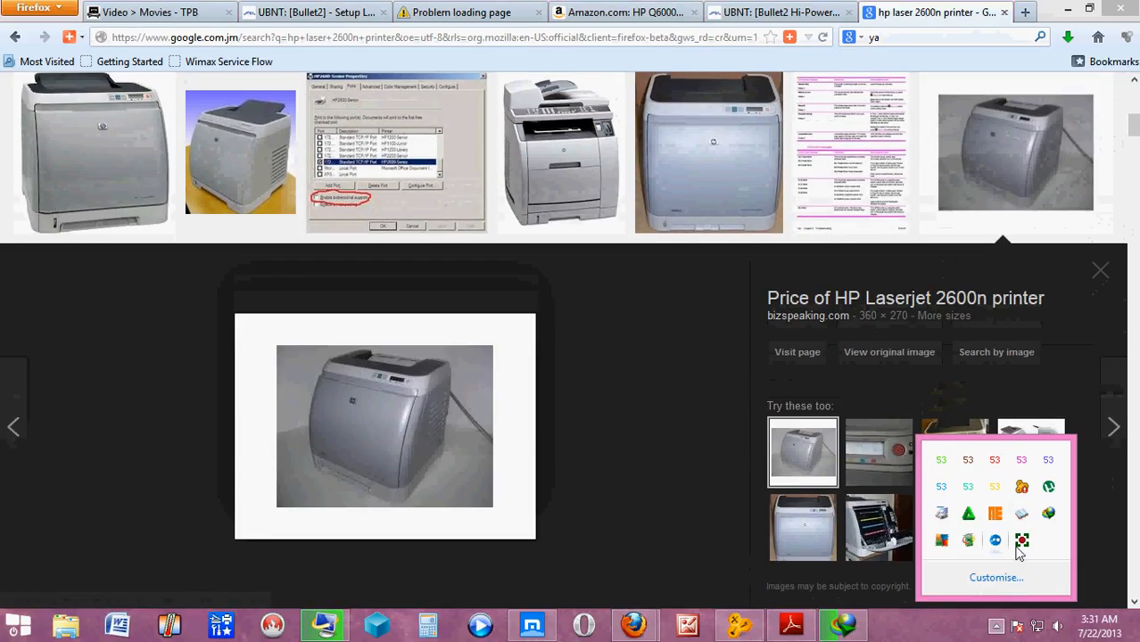
# Show the My Screen Recorder Pro tray menu with Stop Recording.
pyautogui.click(1021, 542)
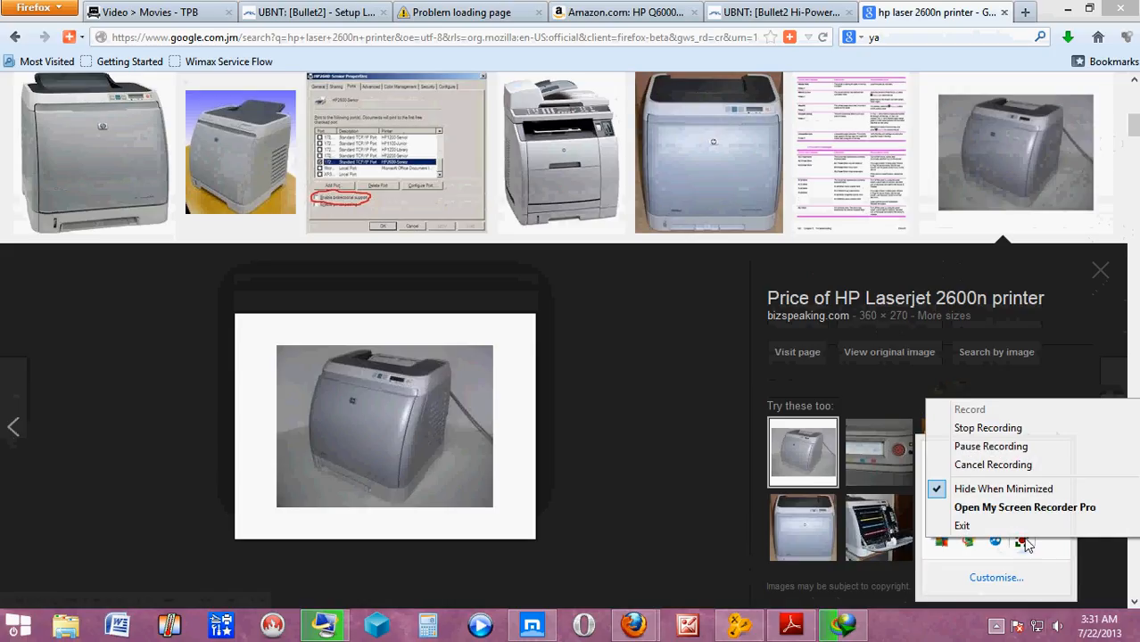
pyautogui.moveTo(989, 428)
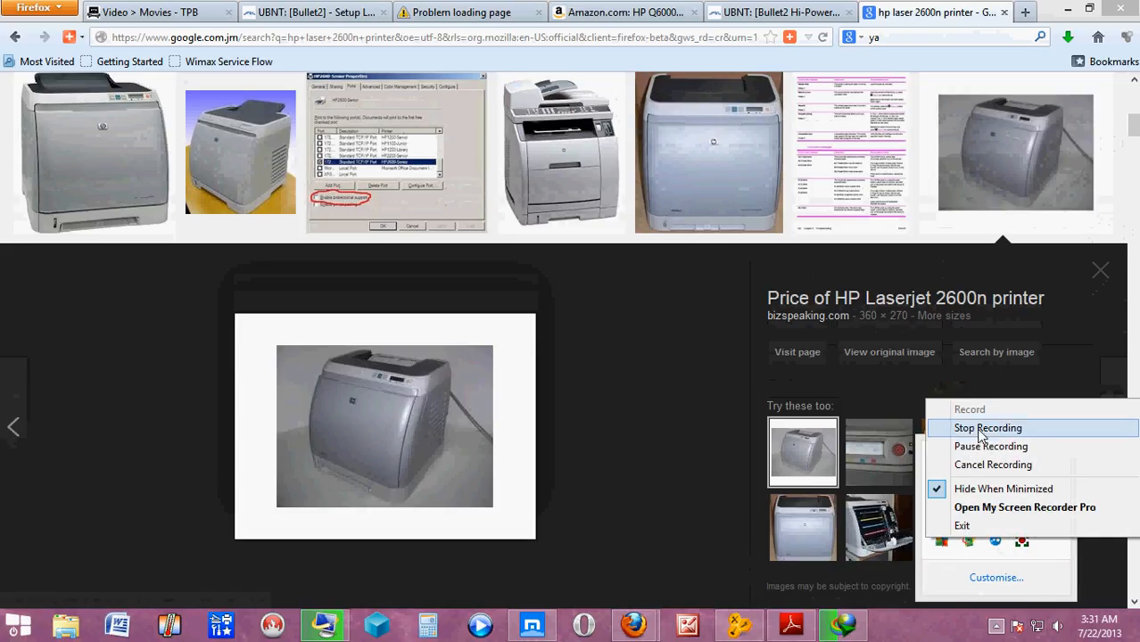
pyautogui.moveTo(981, 439)
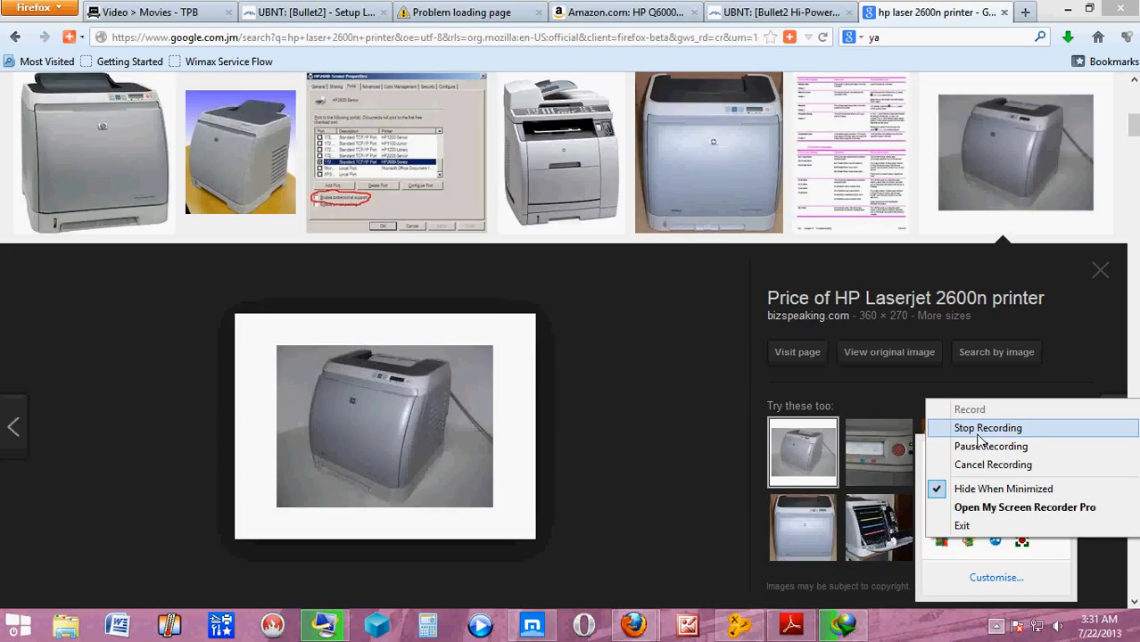
pyautogui.moveTo(978, 437)
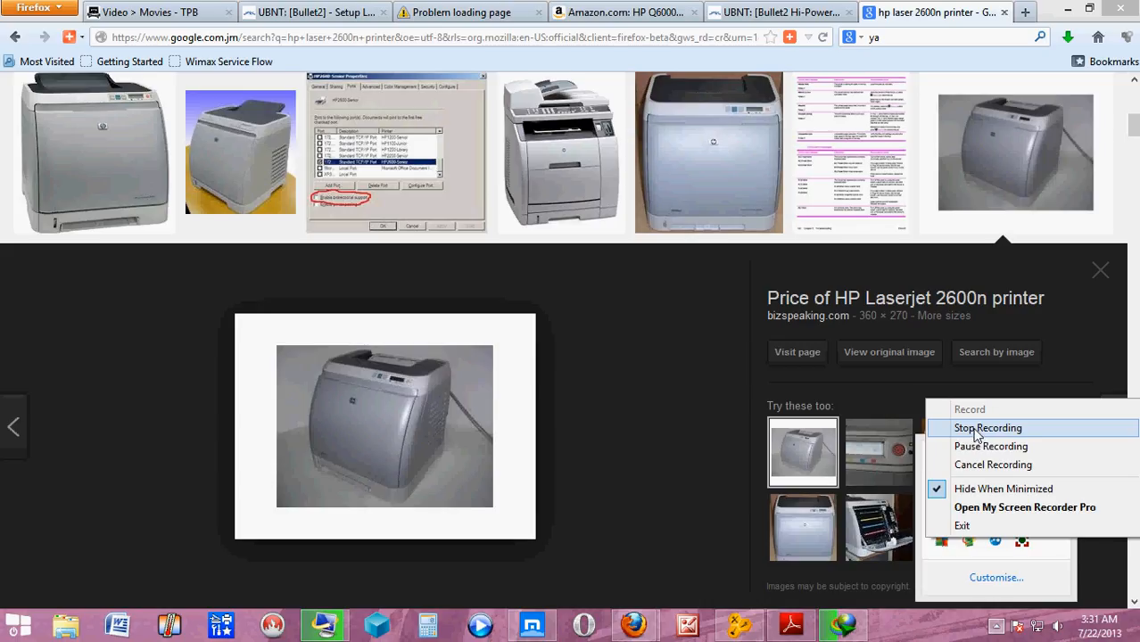